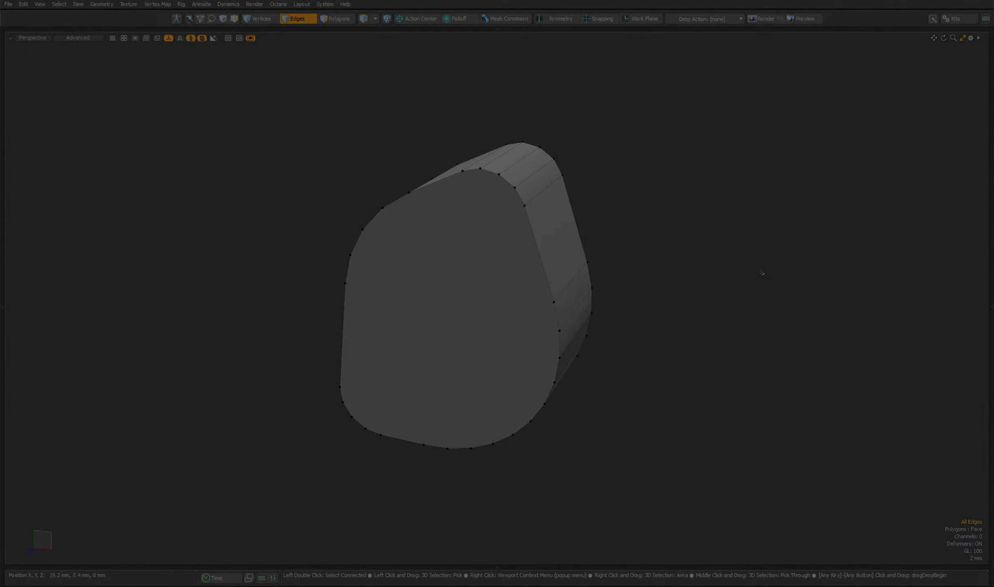
Show the Kits popup listing Modo's installed kits
{"action": "left_click", "coordinate": [956, 19]}
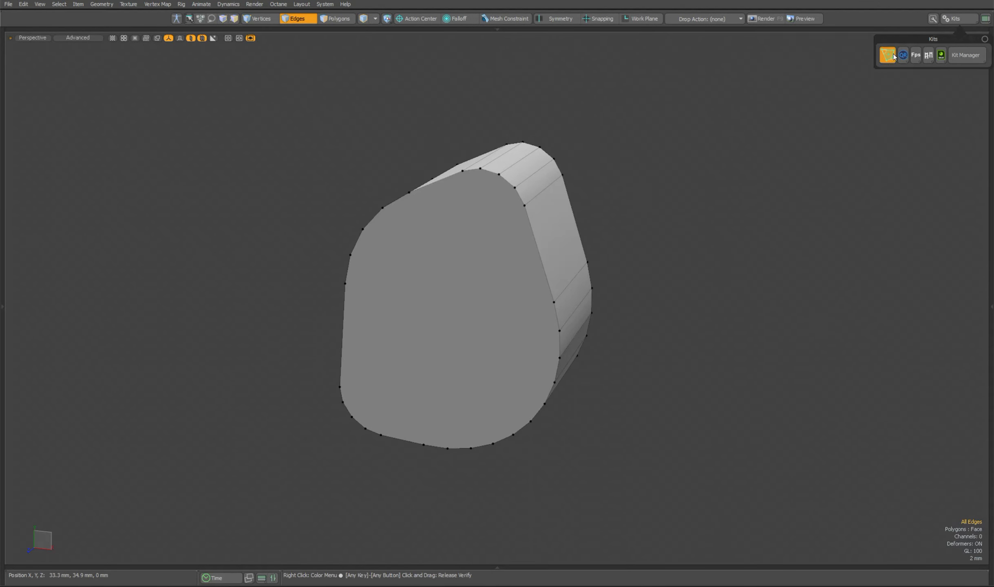
Launch the eMesh Edit Chamfer panel from the kits list
{"action": "left_click", "coordinate": [887, 177]}
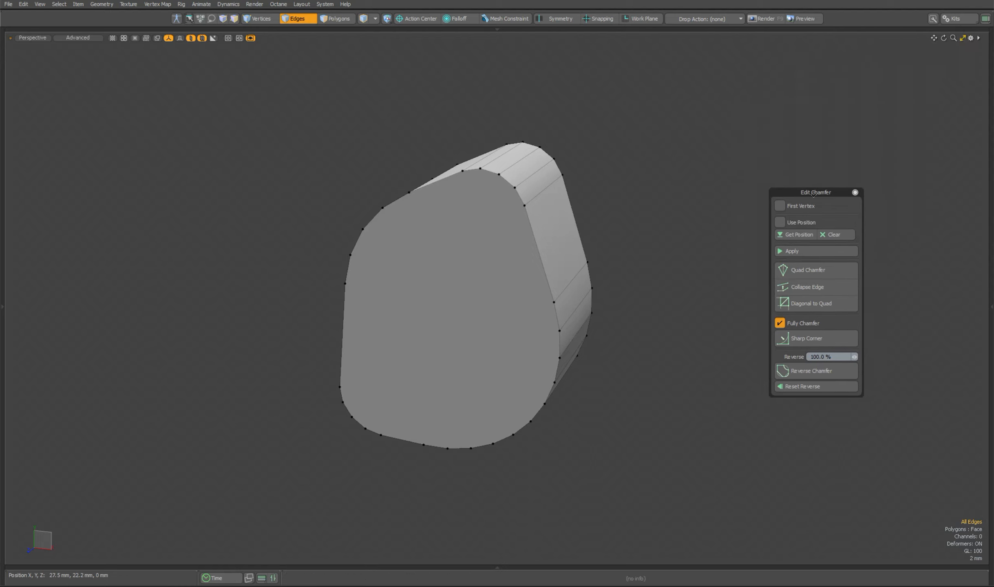
{"action": "mouse_move", "coordinate": [782, 370]}
{"action": "type", "text": "50"}
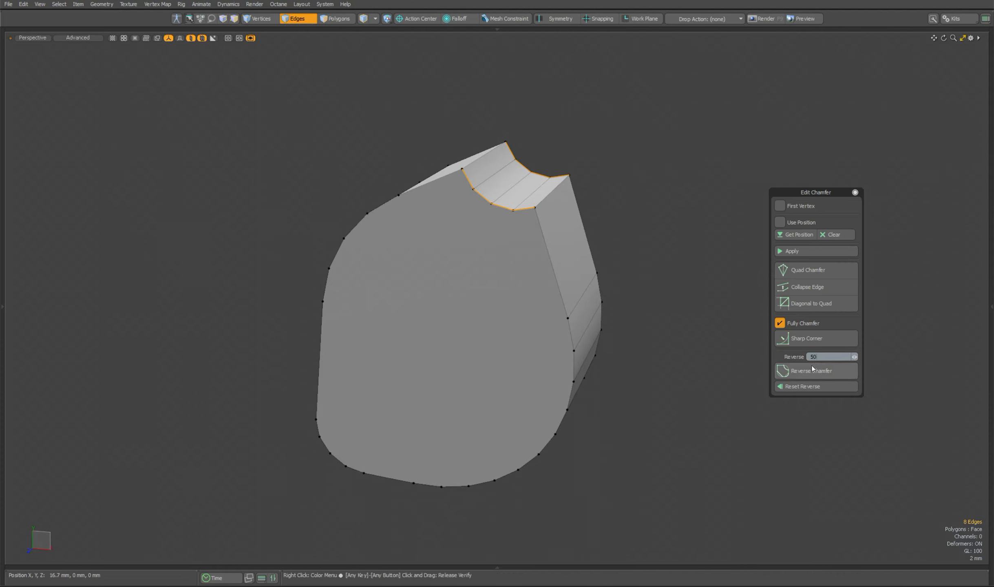
Reverse the top chamfer, deepen the groove to 125%, then reset the reverse depth to 100%
{"action": "left_click", "coordinate": [828, 356]}
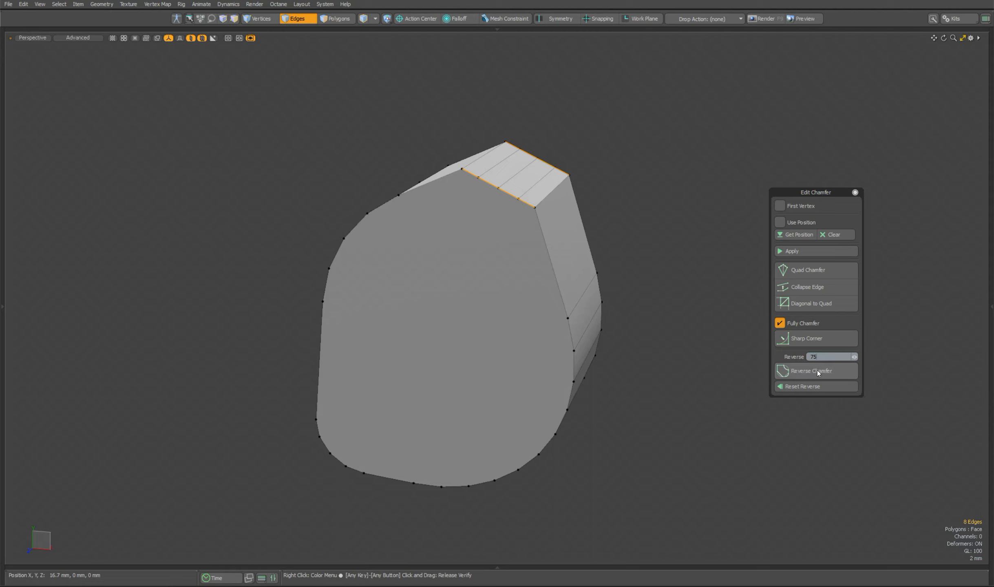
{"action": "left_click_drag", "start_coordinate": [818, 357], "coordinate": [830, 356]}
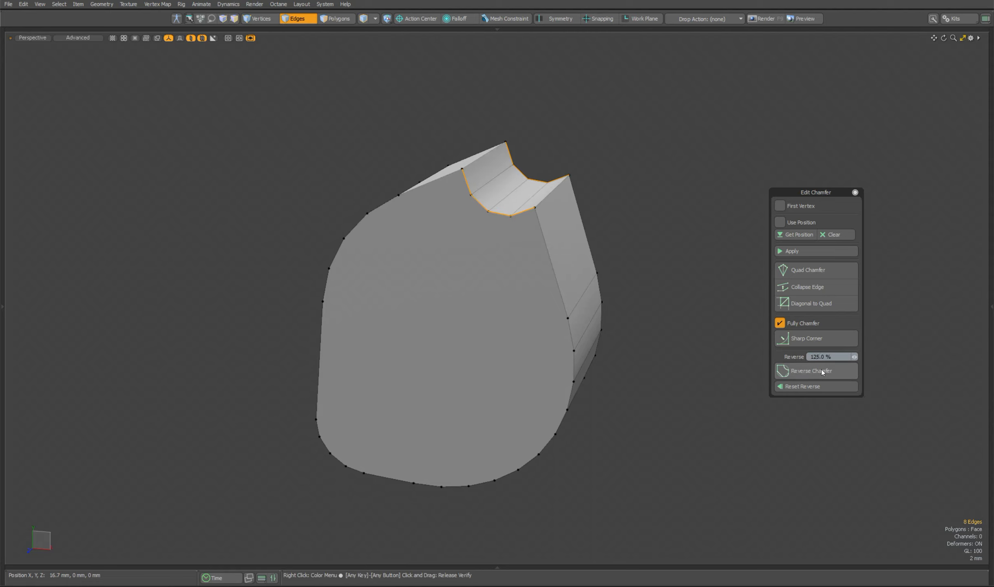
{"action": "left_click", "coordinate": [802, 386]}
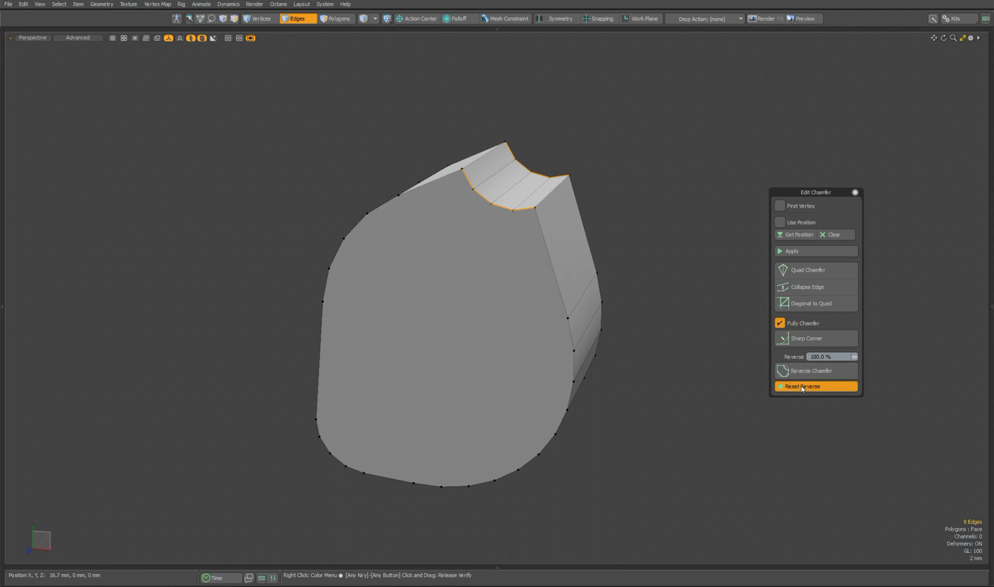
{"action": "left_click", "coordinate": [802, 387]}
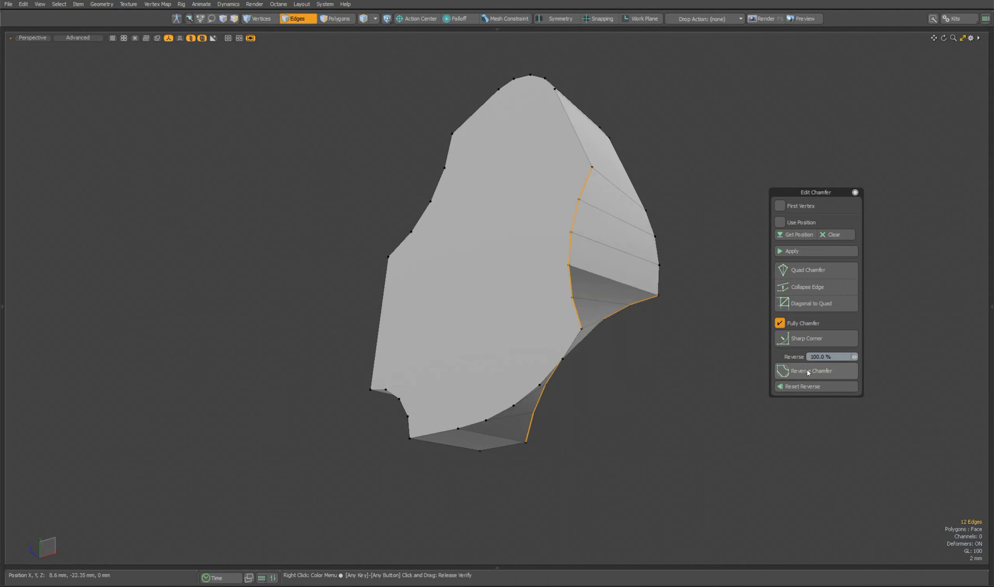
Reverse another chamfered edge chain into a groove and inspect the mesh from a new view
{"action": "left_click", "coordinate": [814, 386]}
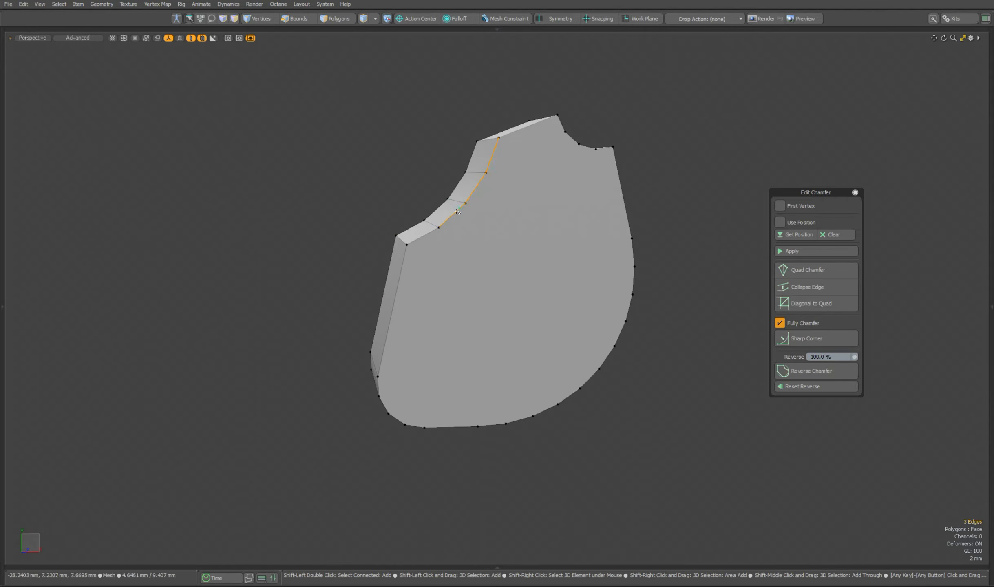
{"action": "left_click", "coordinate": [296, 19]}
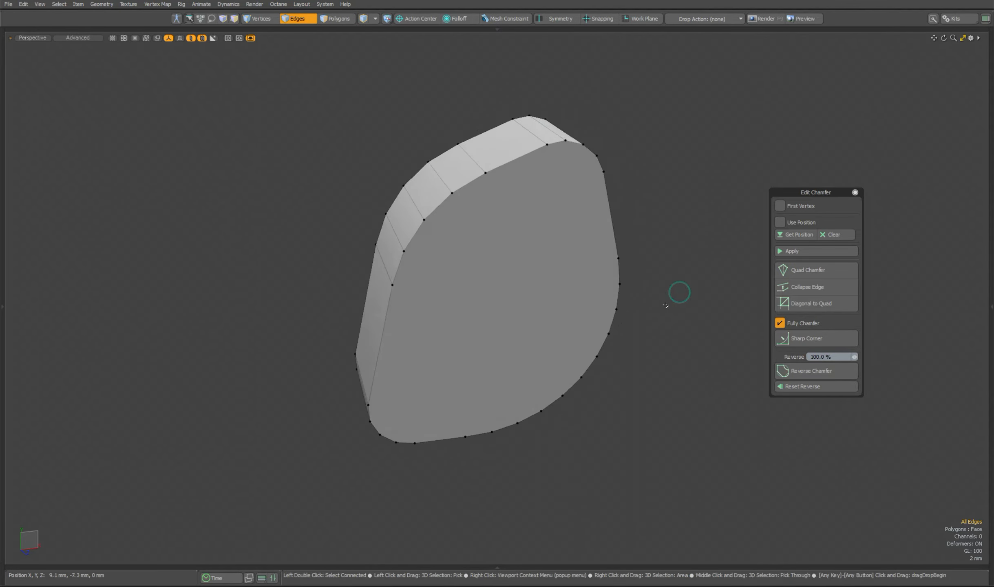